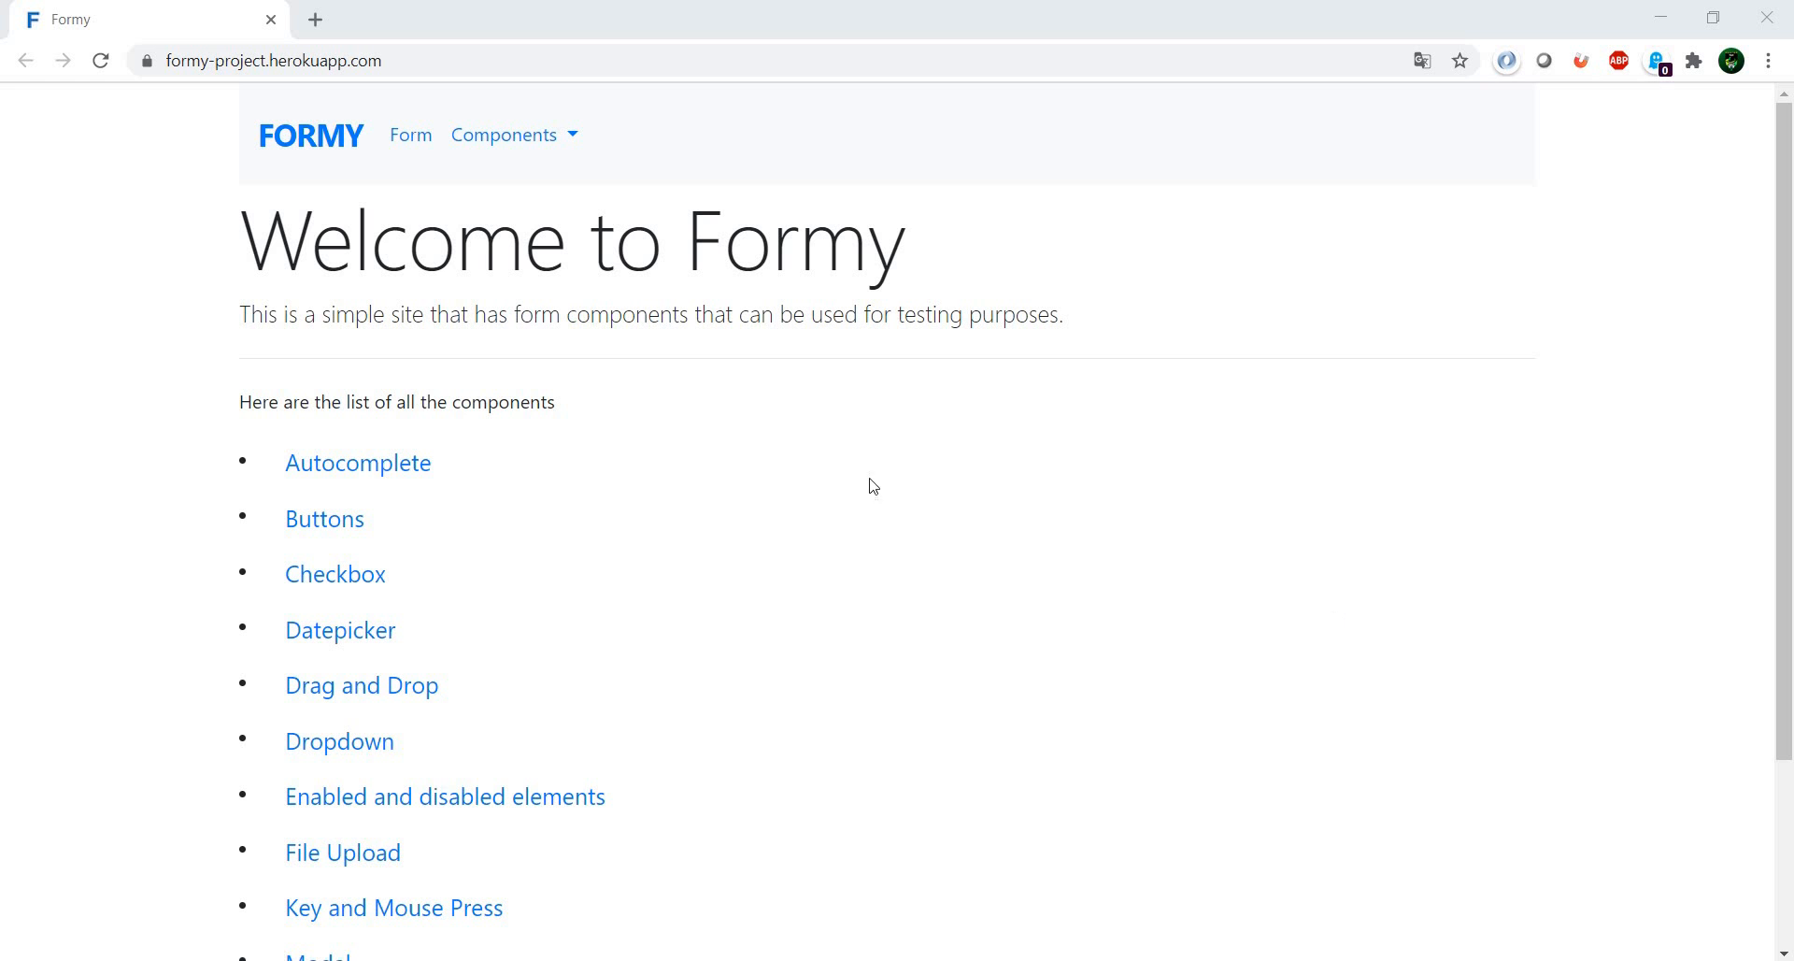
pyautogui.moveTo(1269, 517)
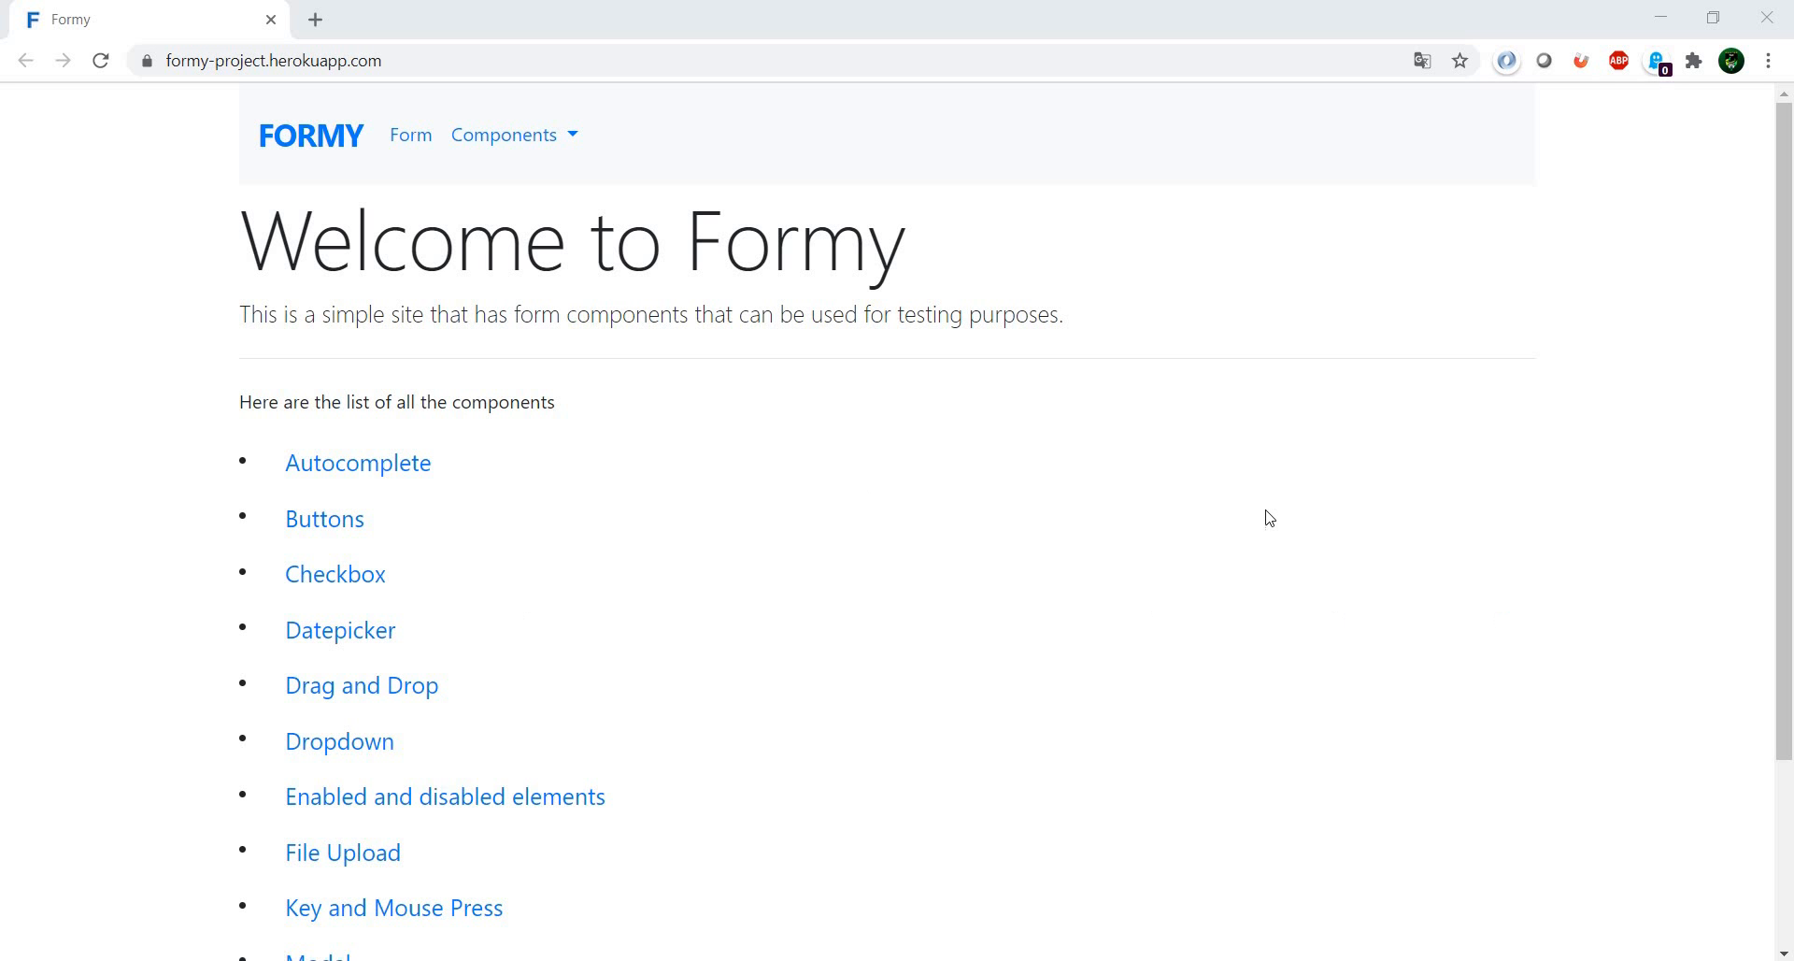
pyautogui.moveTo(1236, 510)
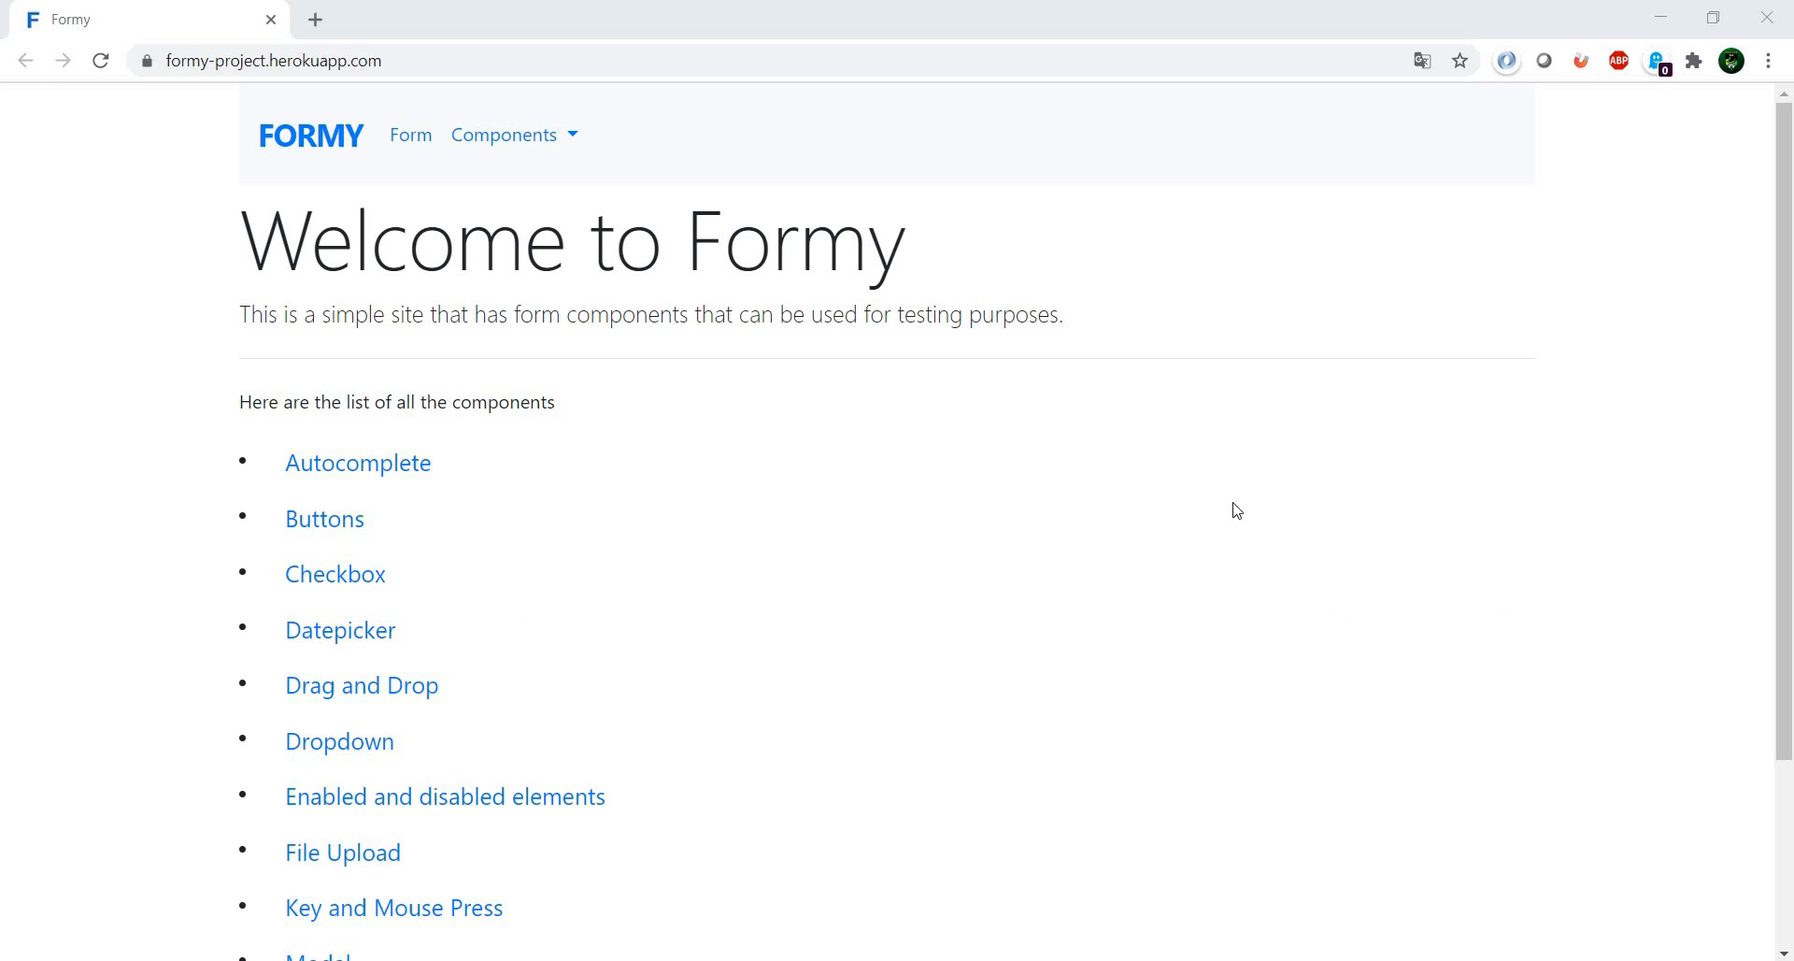
pyautogui.moveTo(1226, 594)
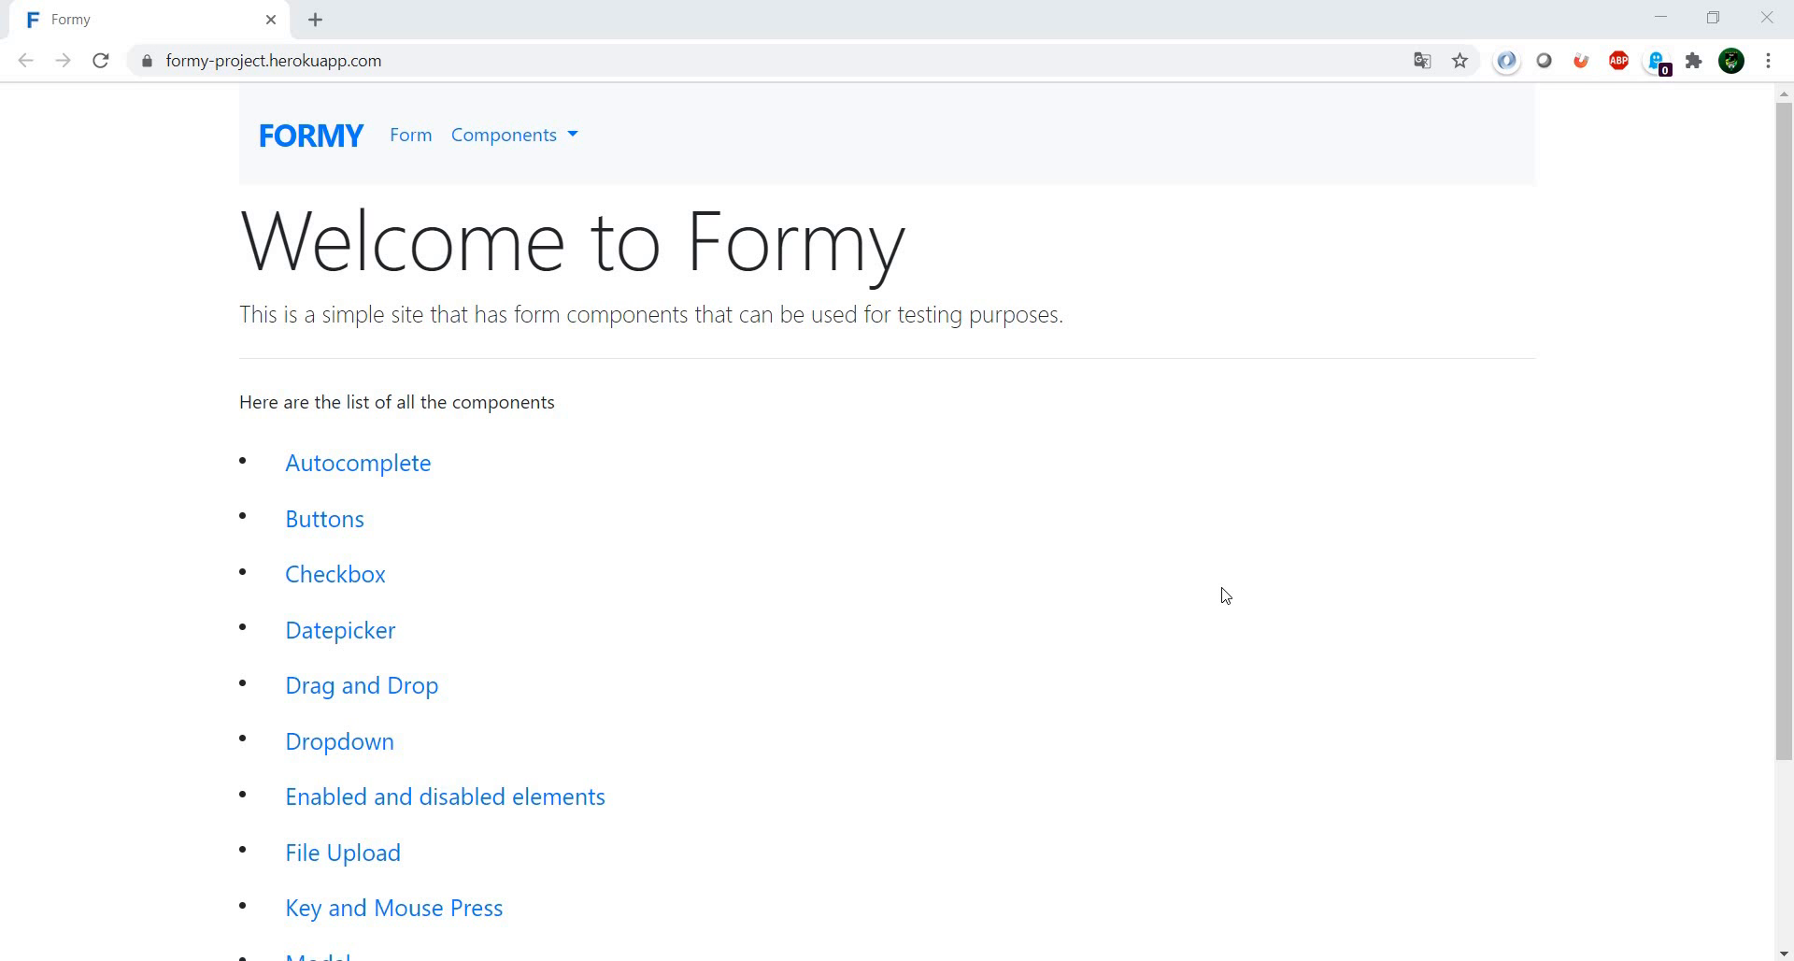
pyautogui.moveTo(774, 897)
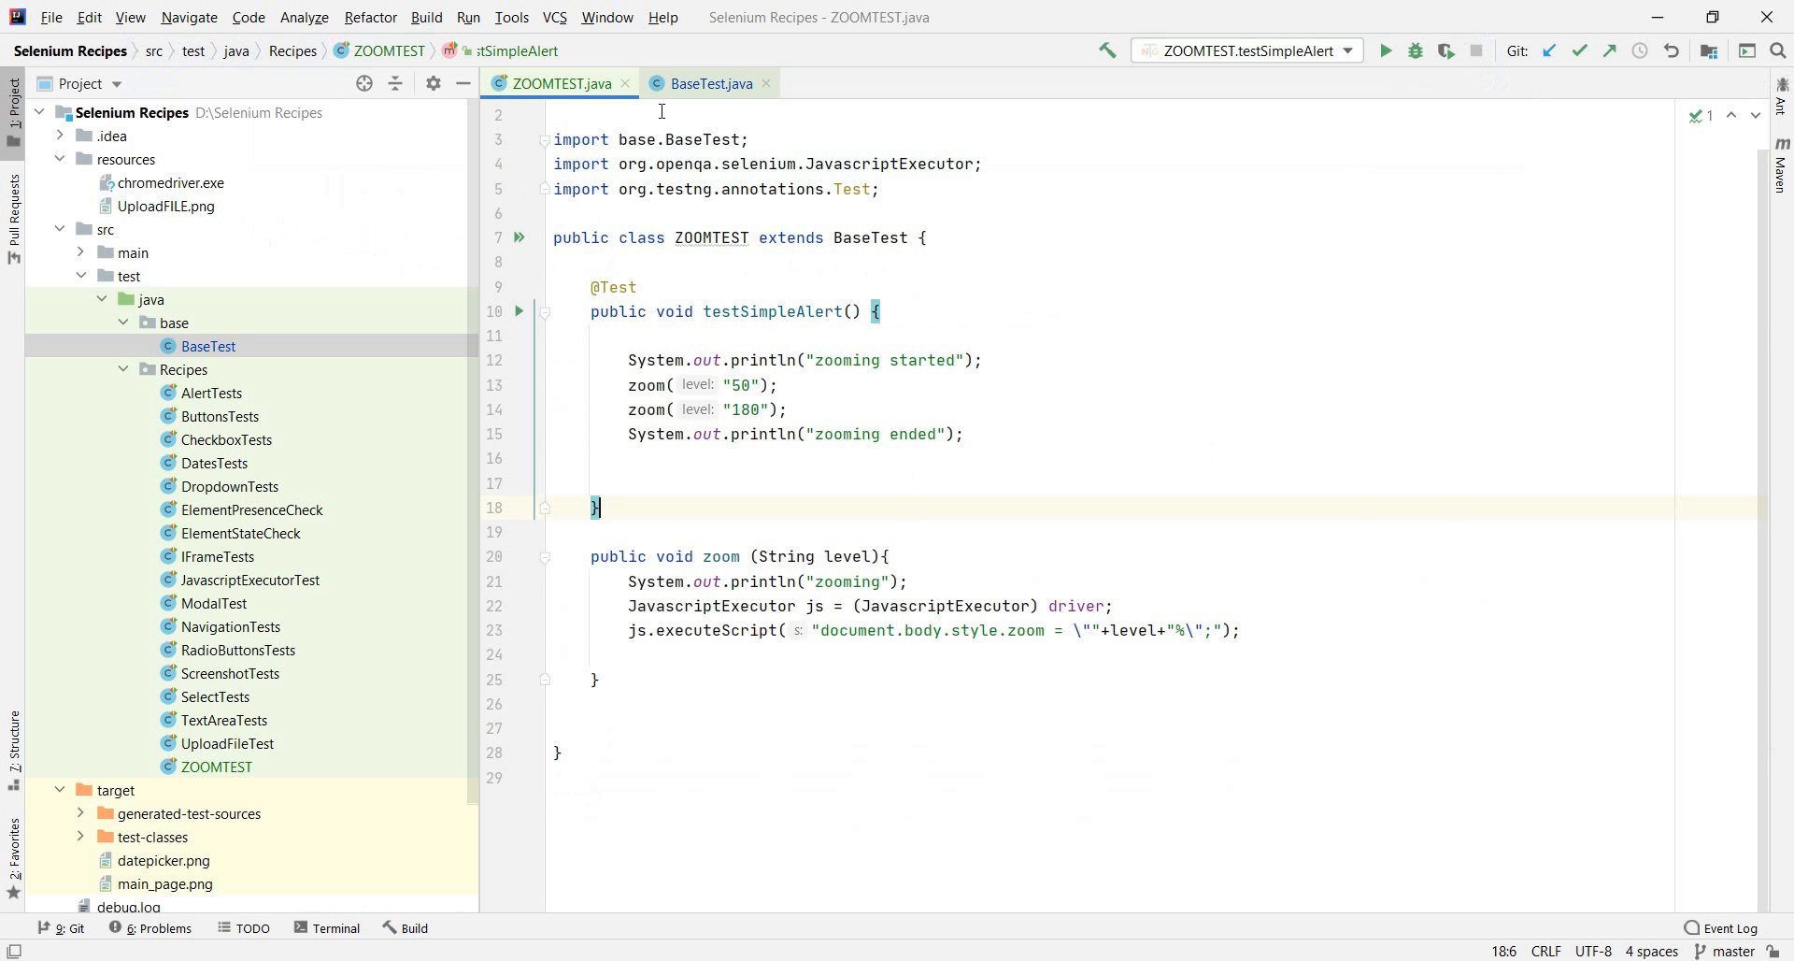
pyautogui.moveTo(1011, 288)
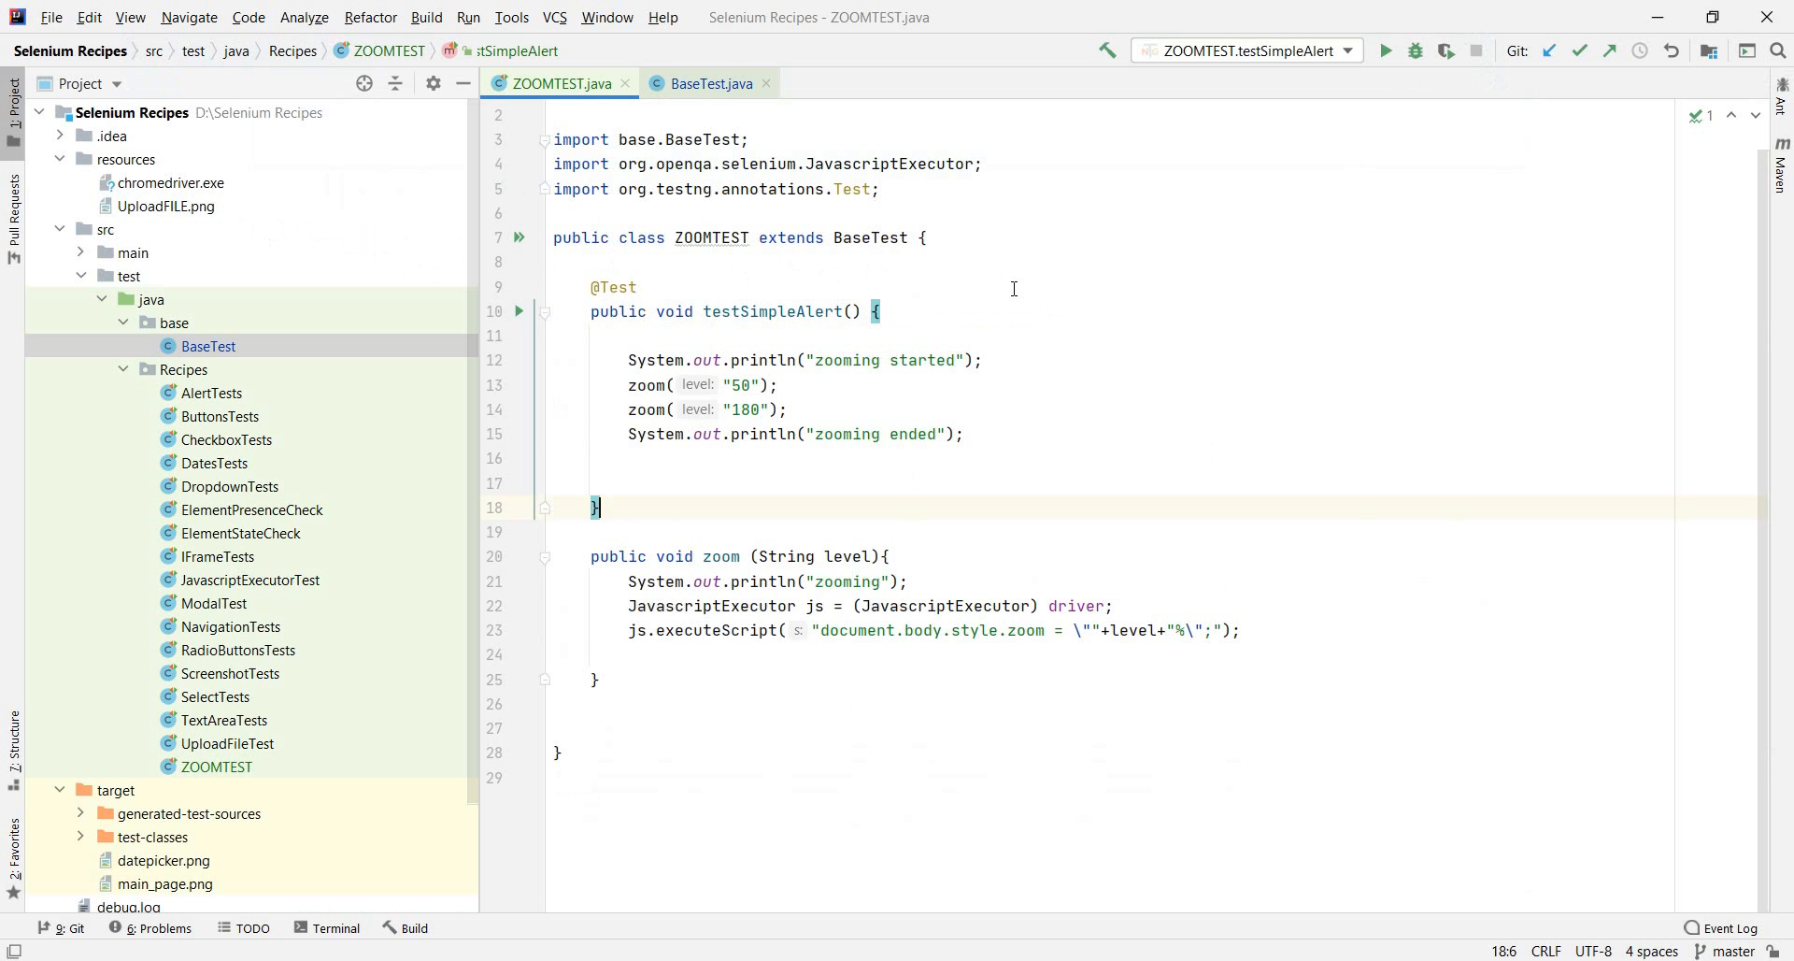
pyautogui.moveTo(1061, 656)
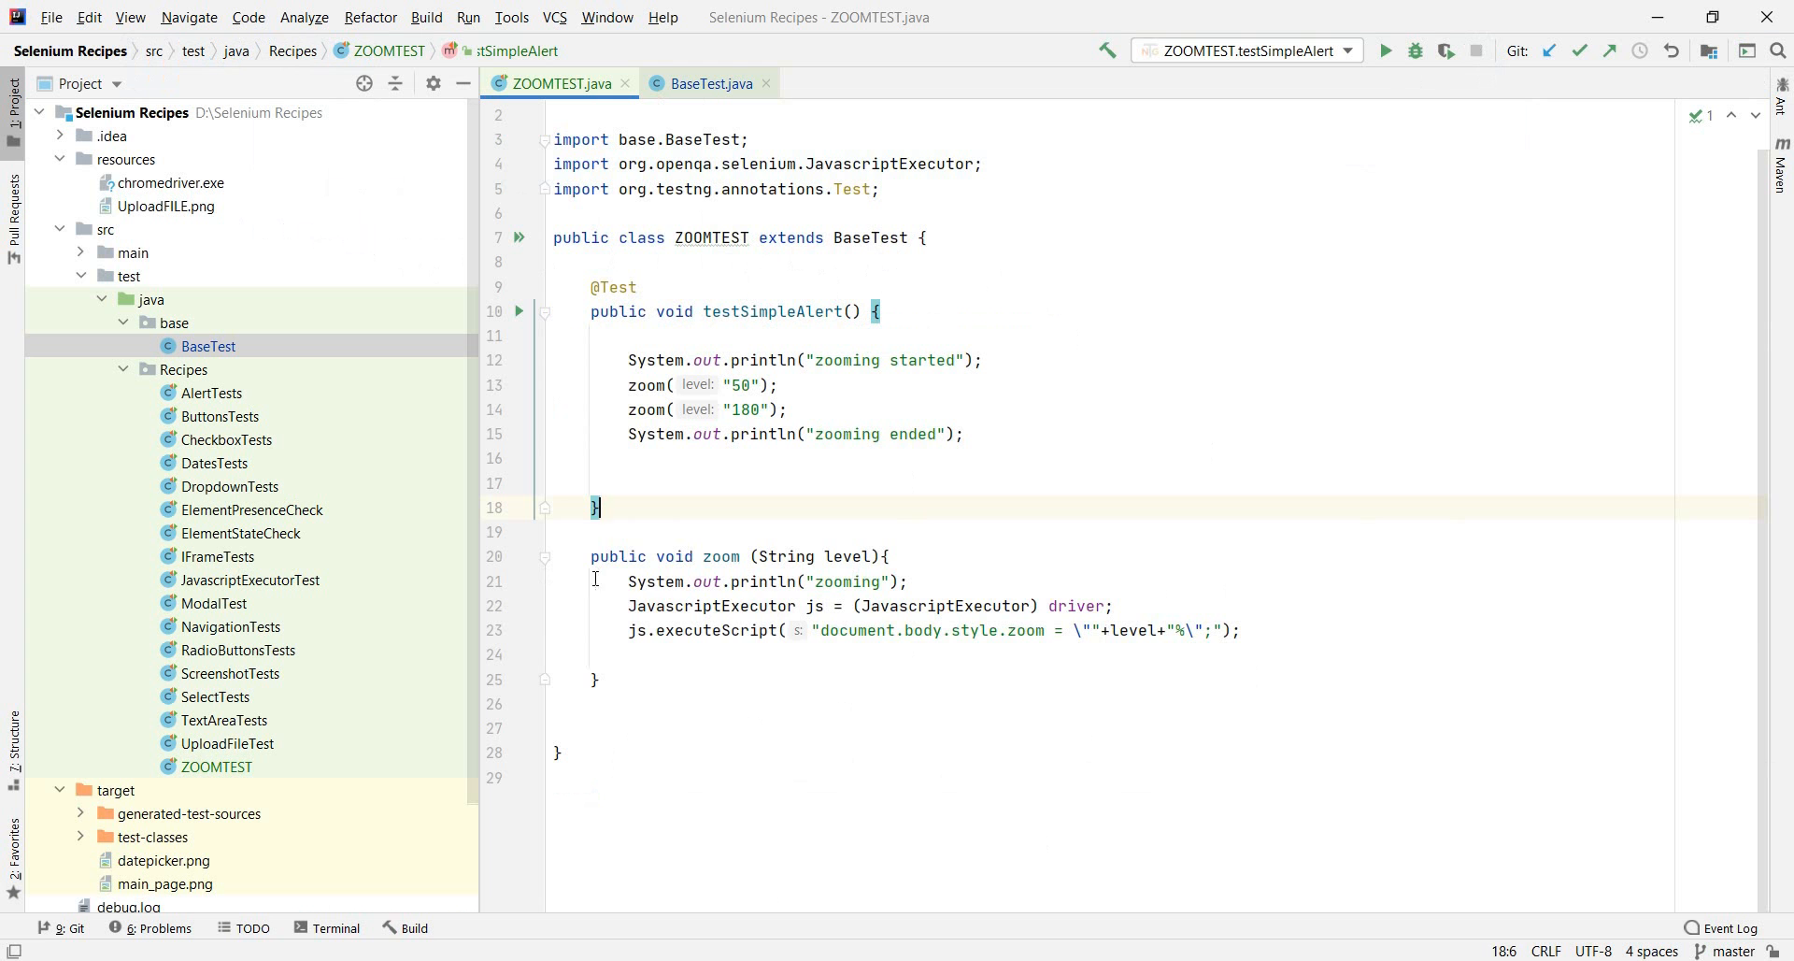
# Highlight the level parameter of the zoom helper used by the 50 and 180 calls
pyautogui.moveTo(591, 555); pyautogui.dragTo(600, 679)
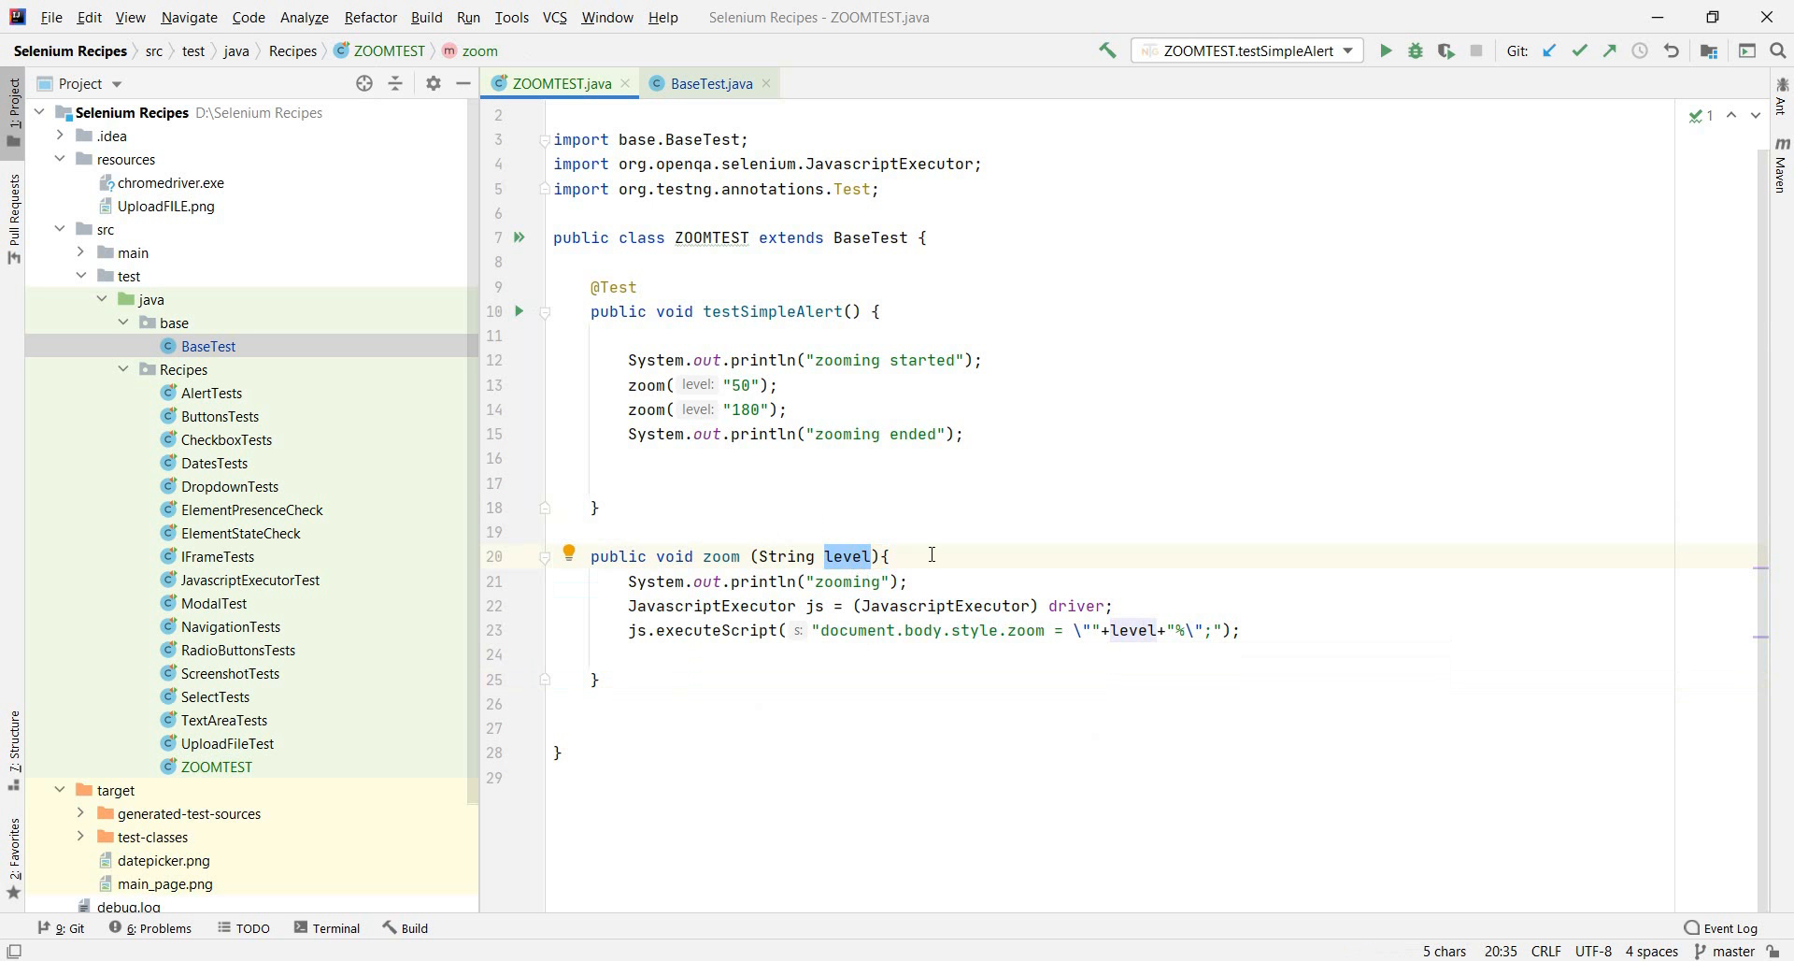
pyautogui.moveTo(740, 402)
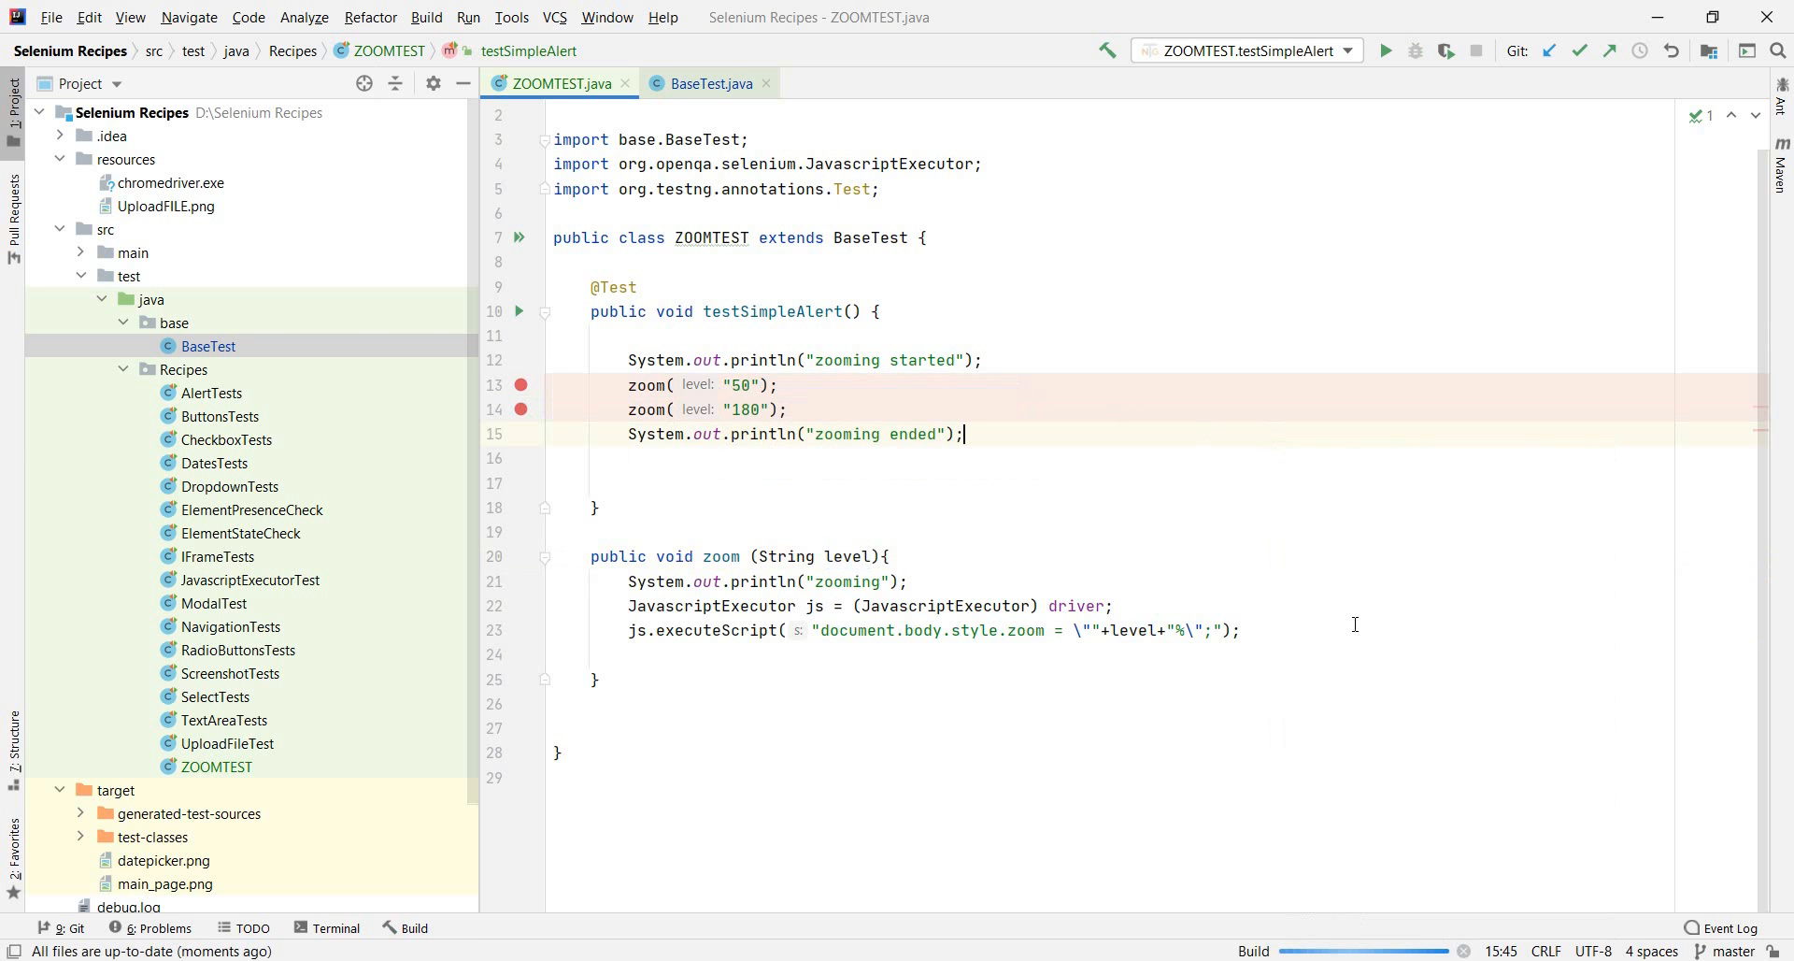
# Debug ZOOMTEST.testSimpleAlert so it pauses at the zoom("50") breakpoint
pyautogui.click(1415, 51)
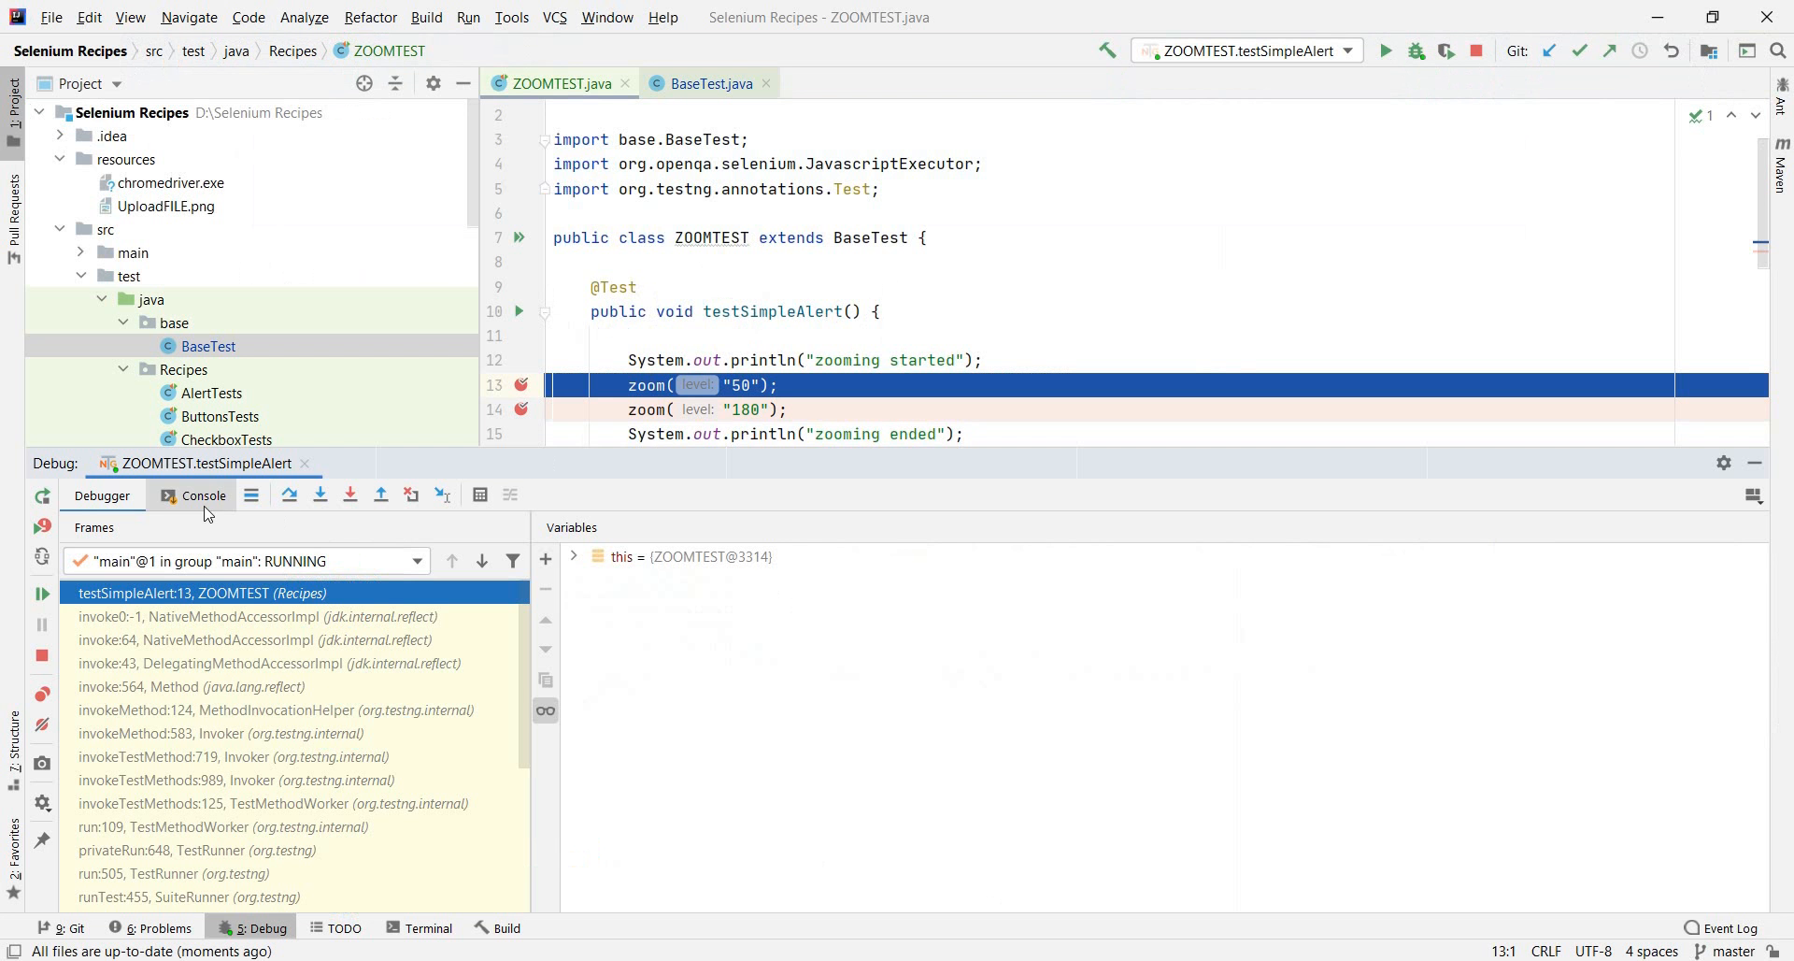
# Resume execution past the 50% and 180% zoom calls to the 'zooming ended' line
pyautogui.click(289, 494)
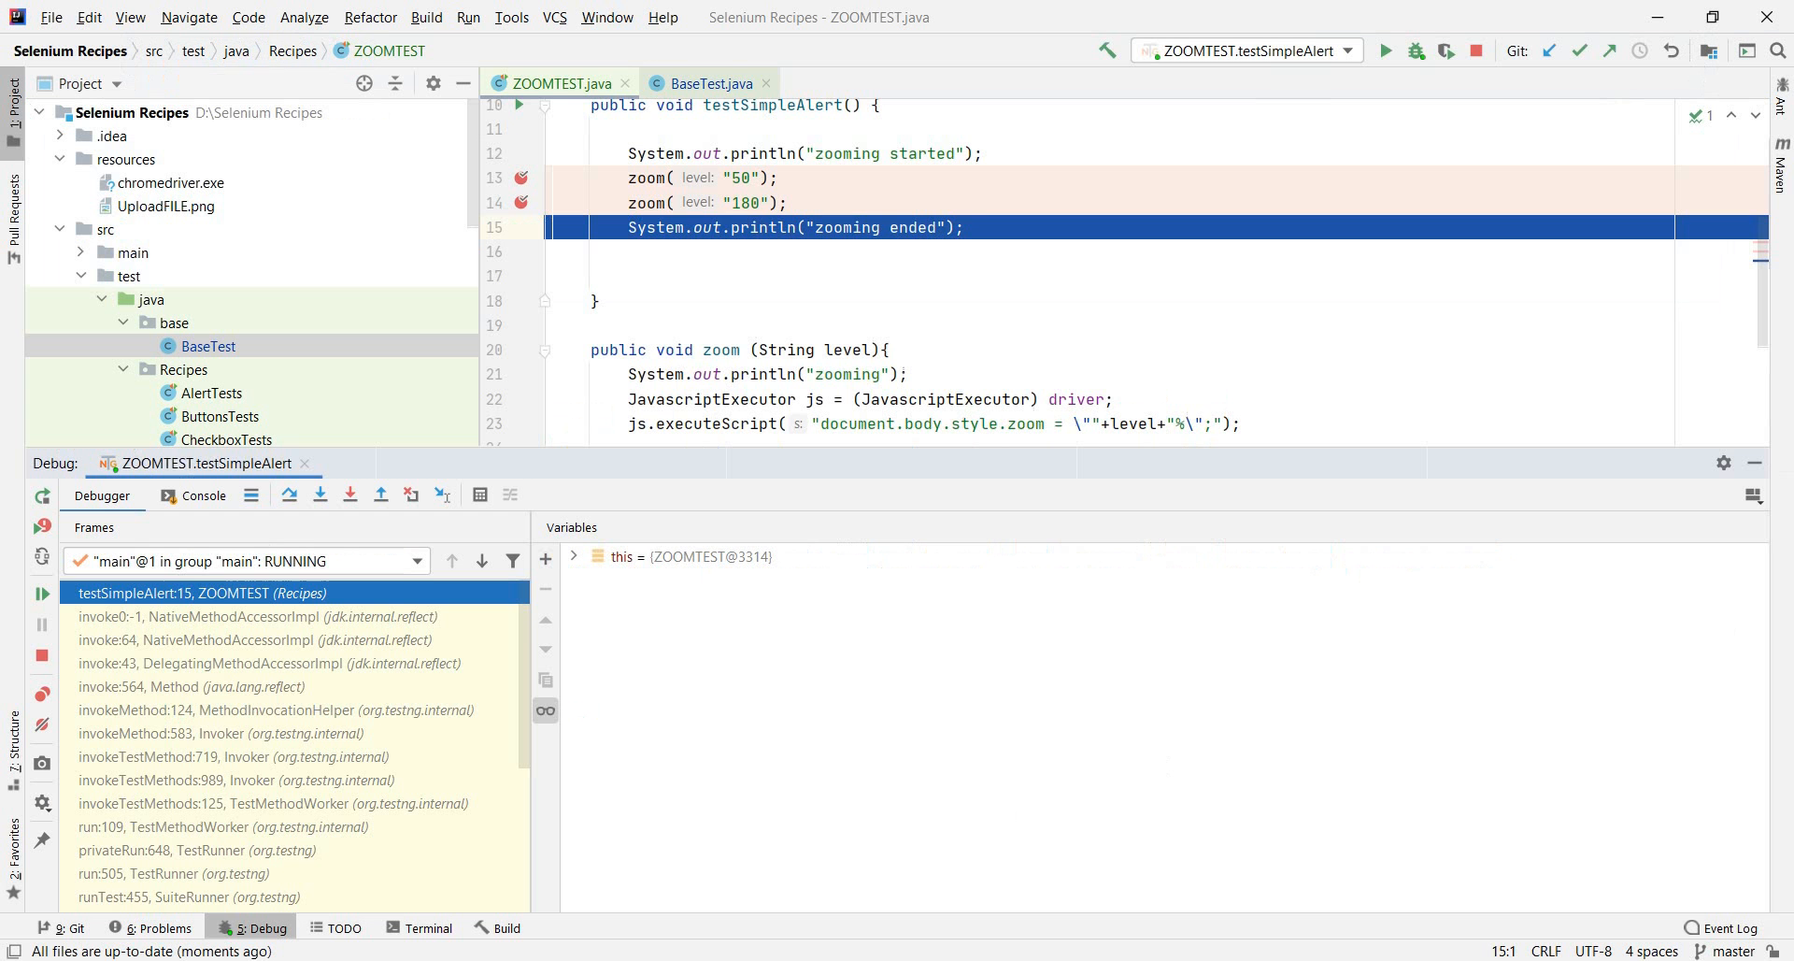
pyautogui.moveTo(1477, 34)
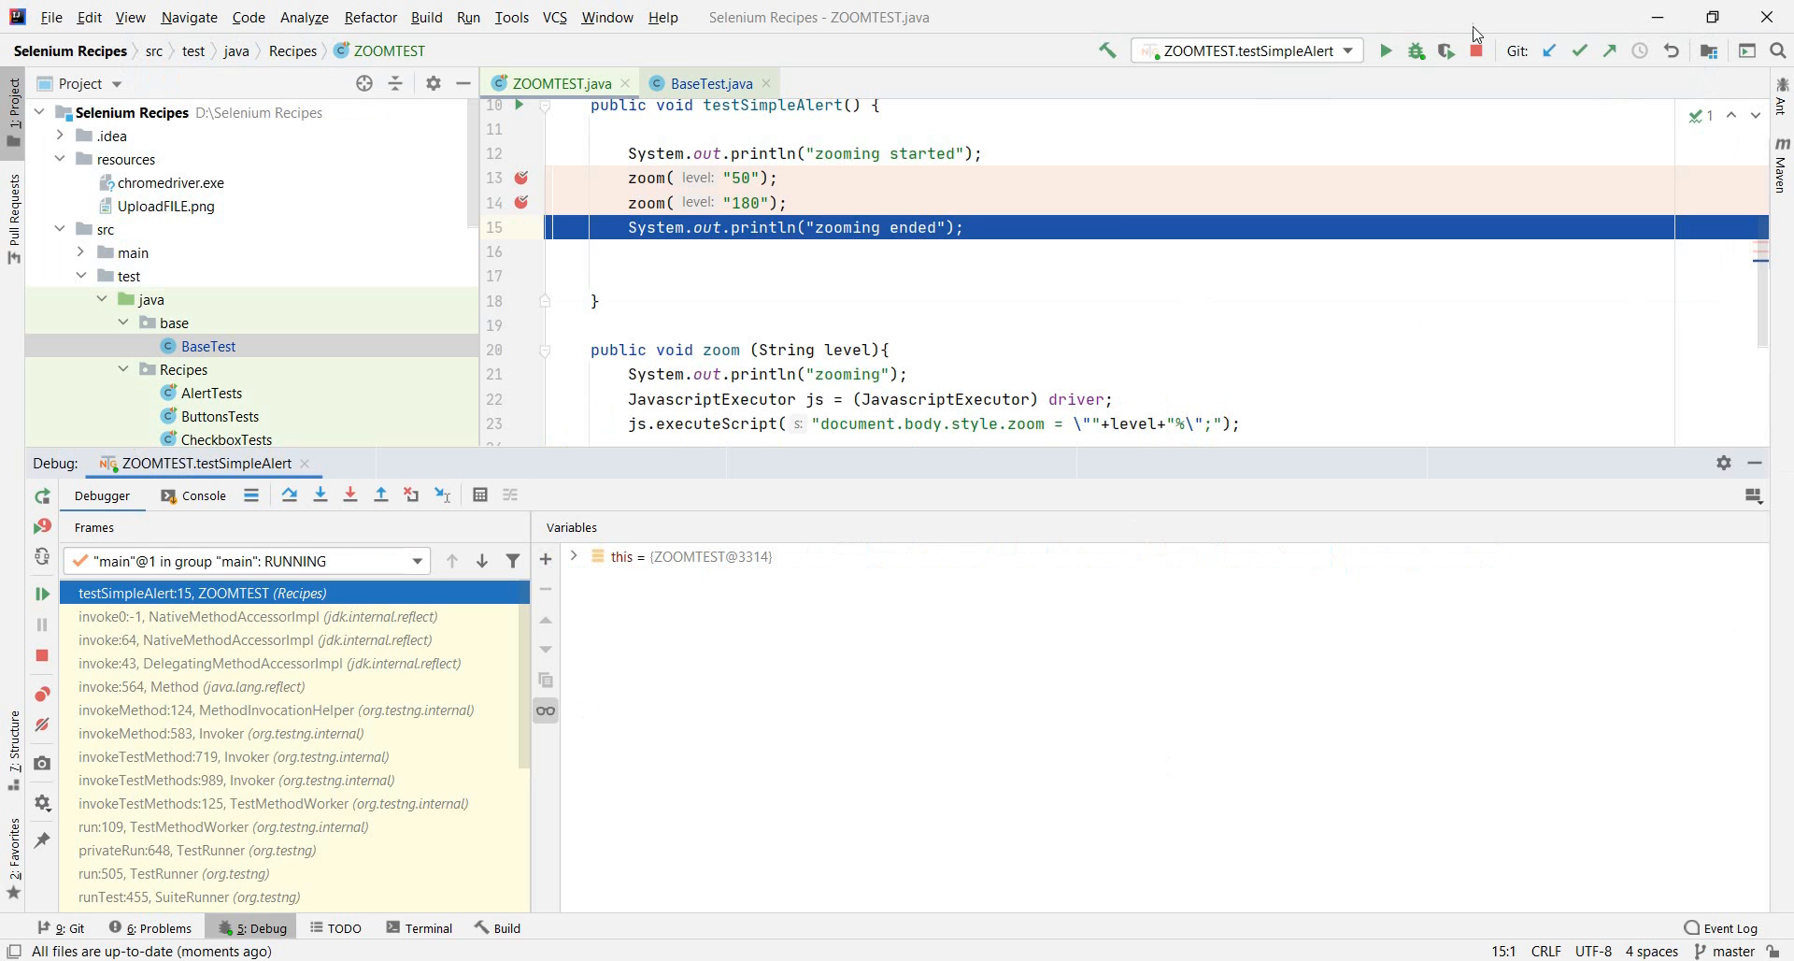
# Resume the run to completion so ZOOMTEST reports one test passed
pyautogui.click(1445, 51)
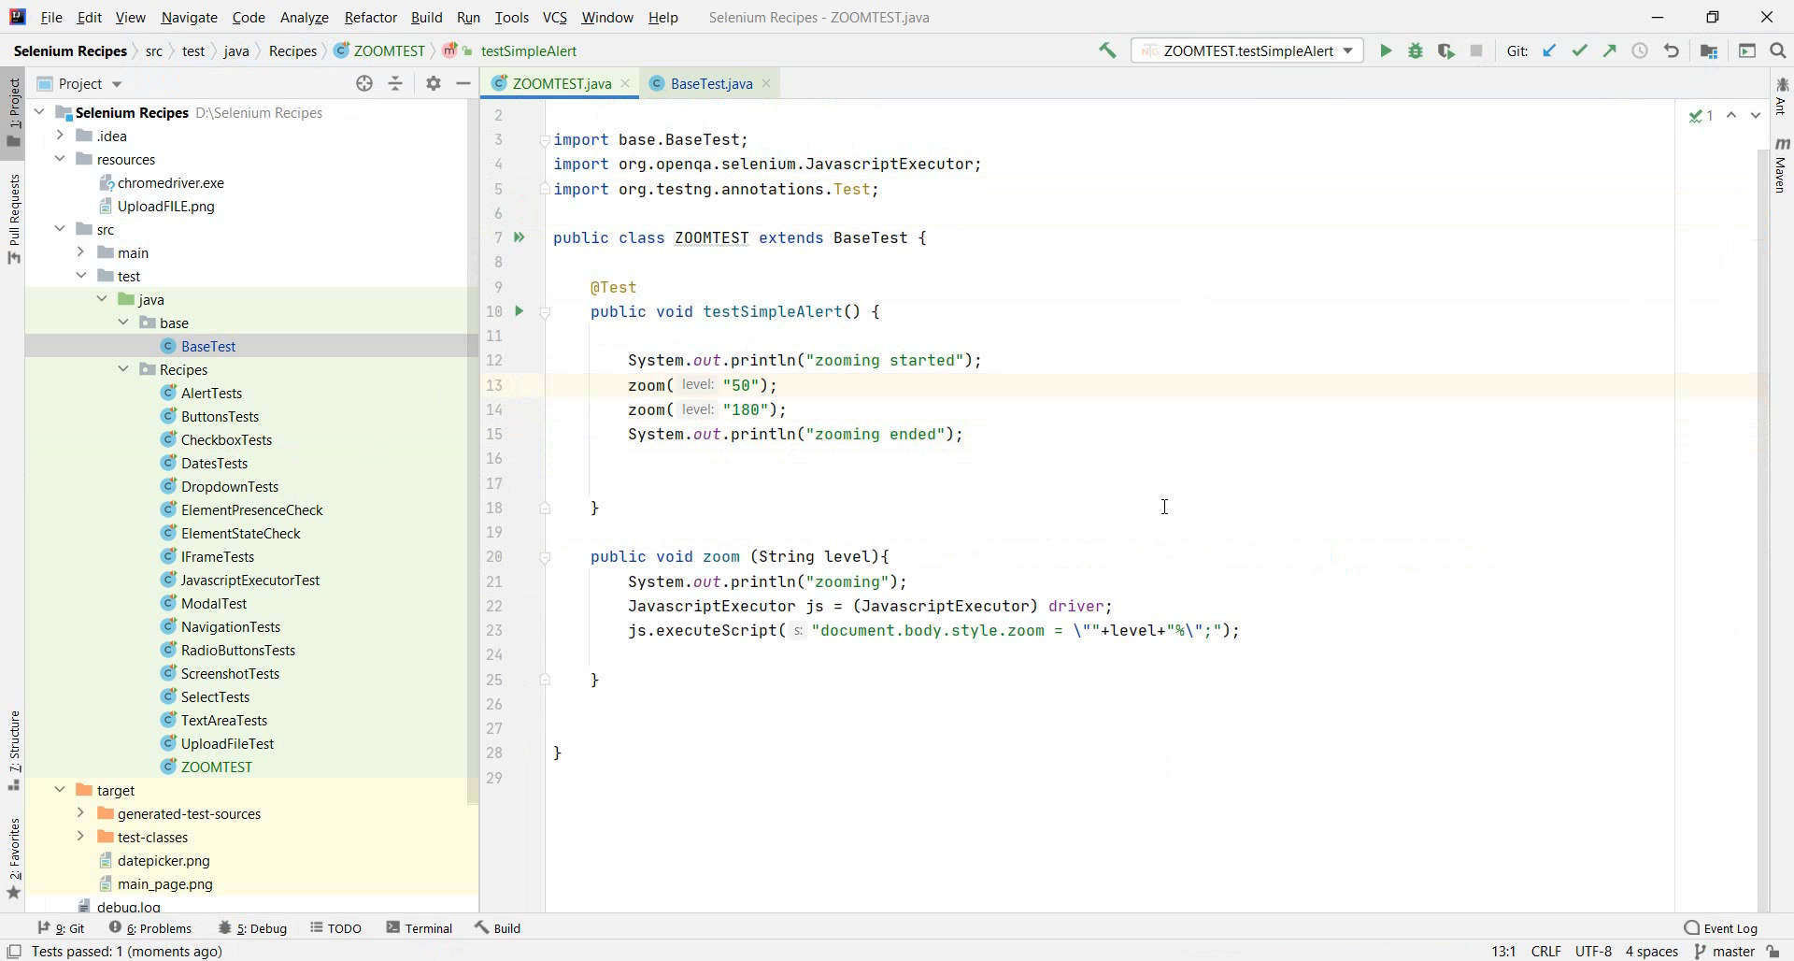
pyautogui.moveTo(1110, 897)
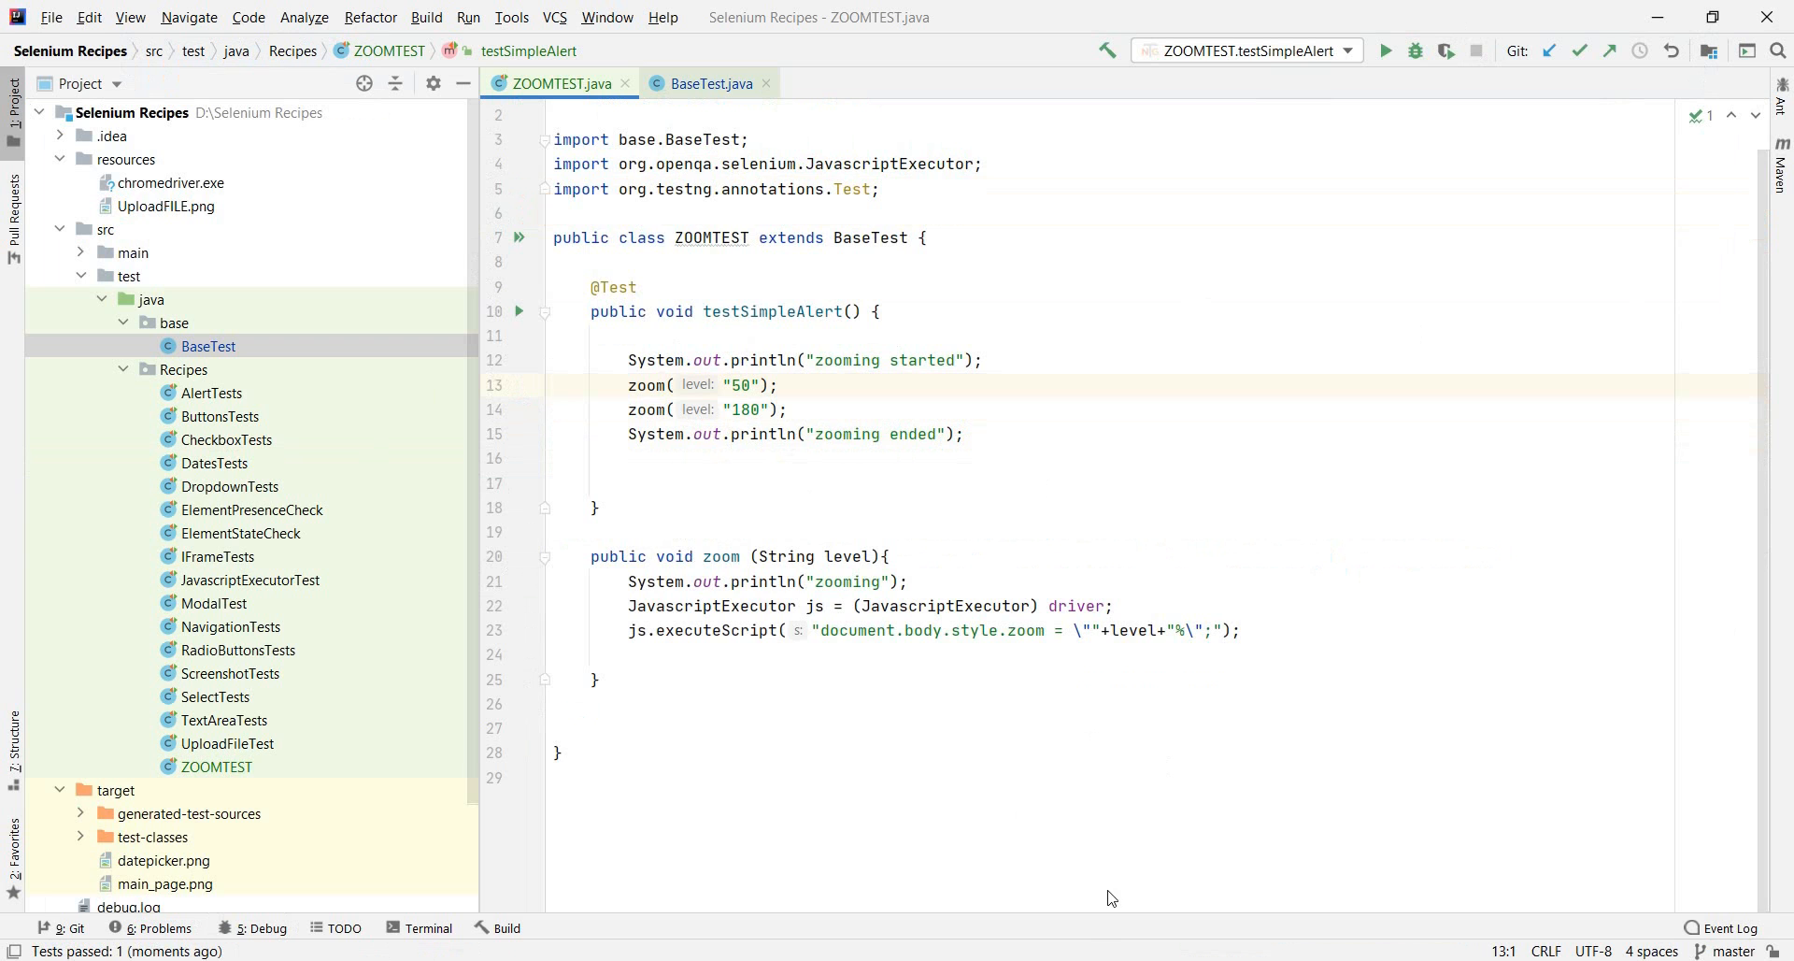